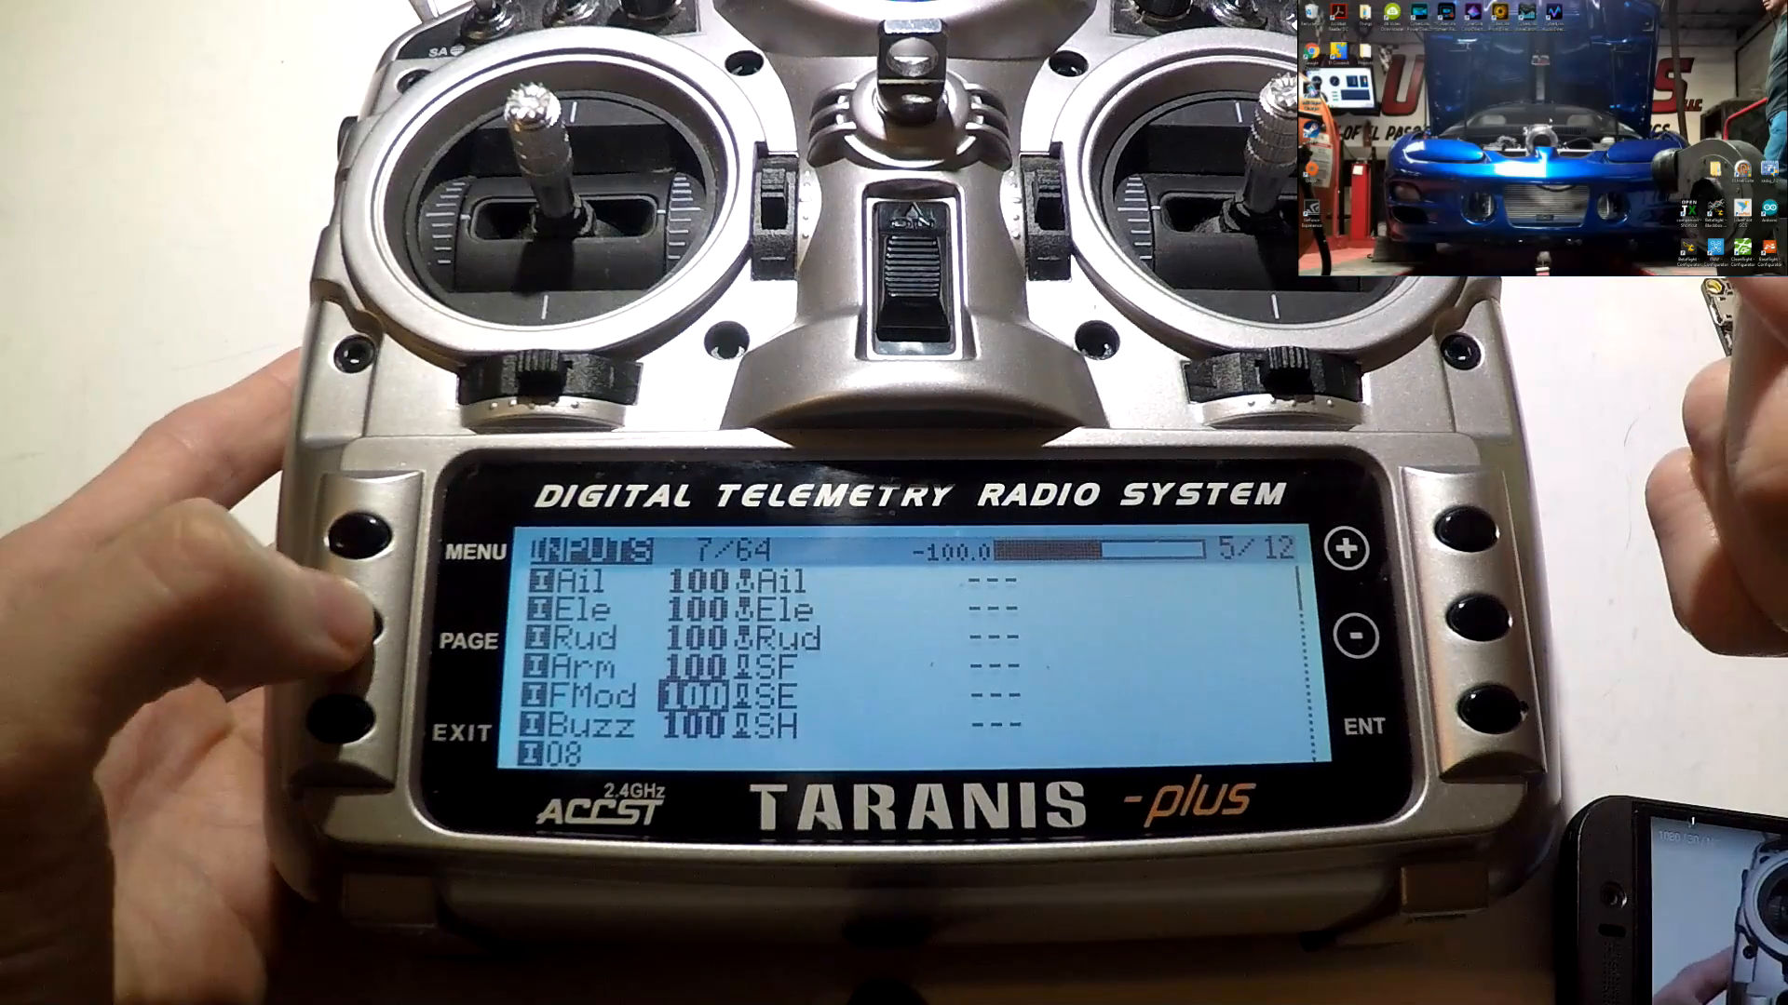
- Advance from the INPUTS page to the MIXER page listing CH1–CH4
click(465, 640)
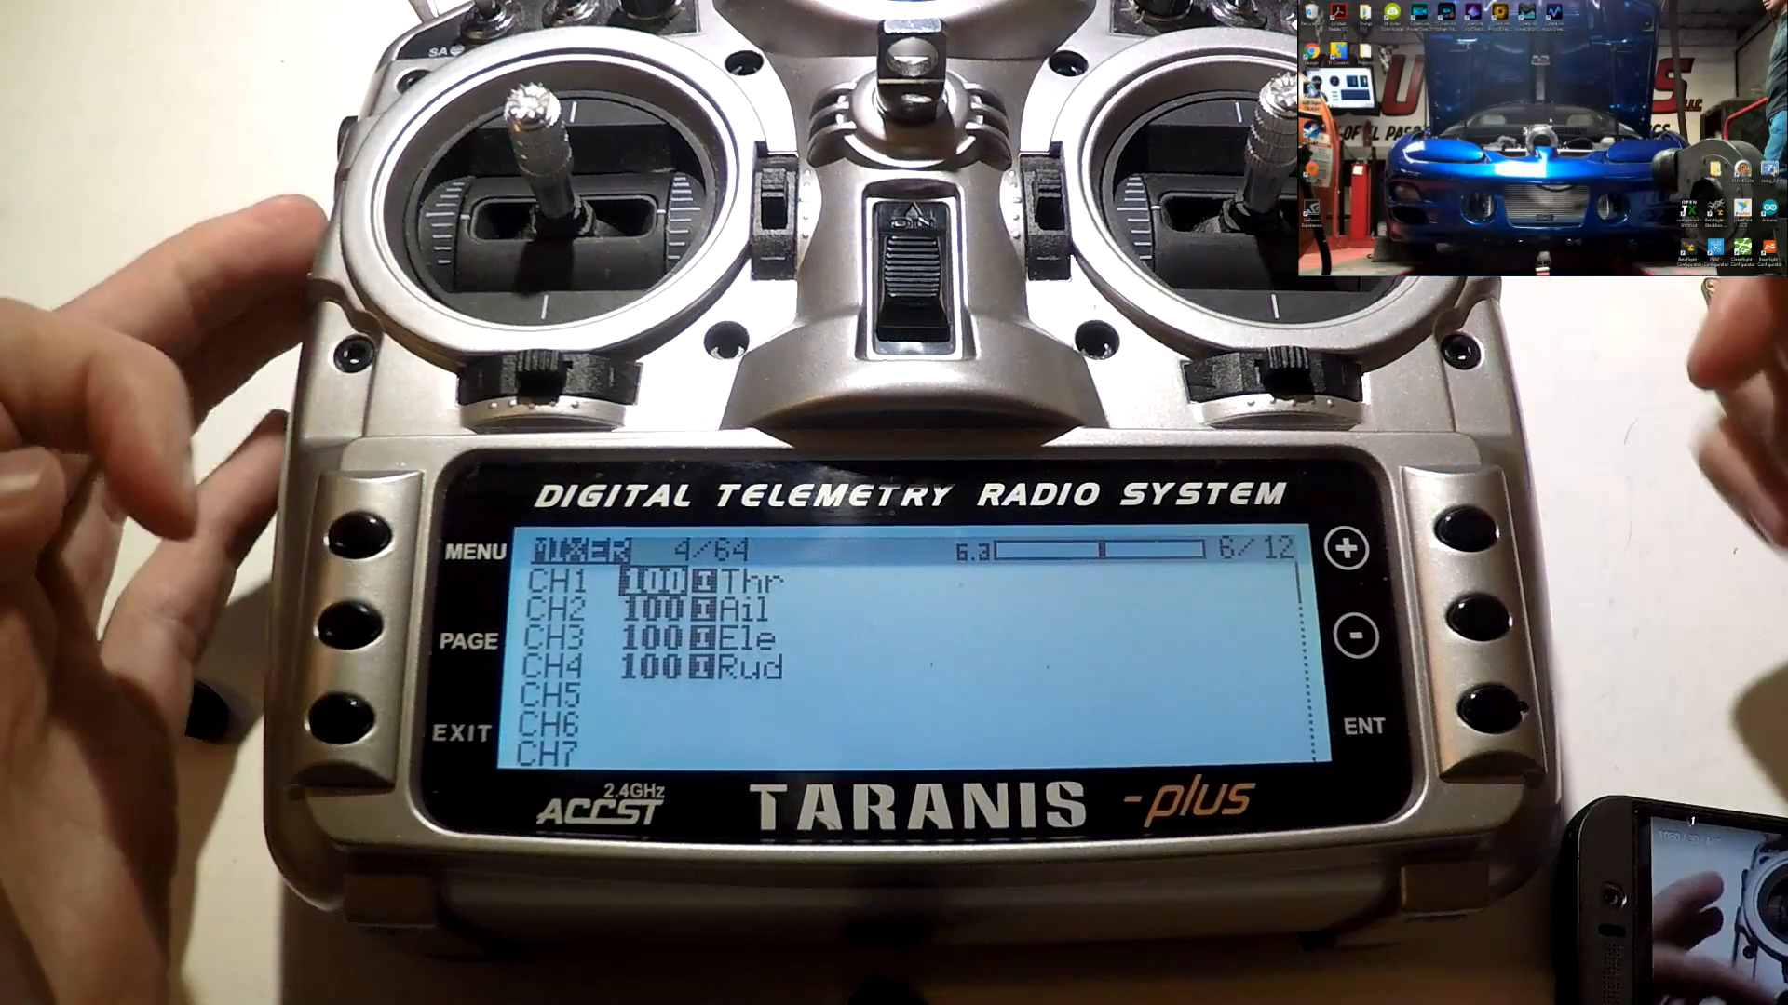